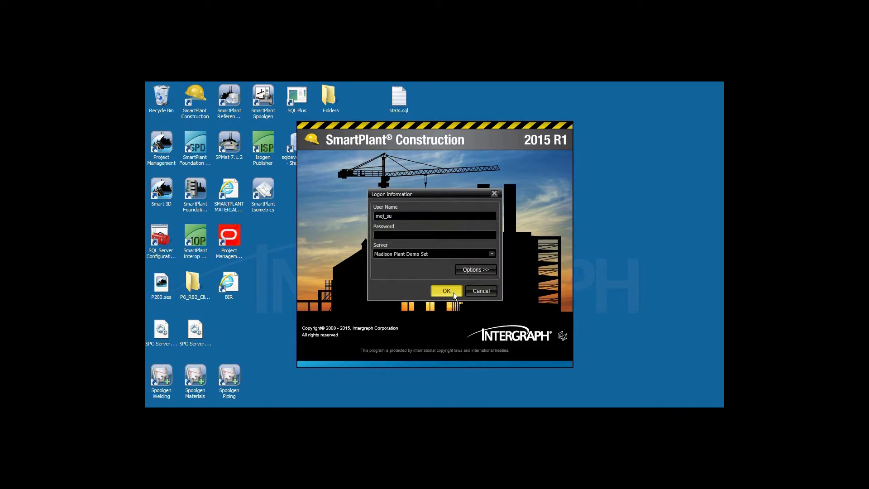
- Log on to the Madison Plant Demo Set server, showing its 26 models
{"action": "left_click", "coordinate": [446, 291]}
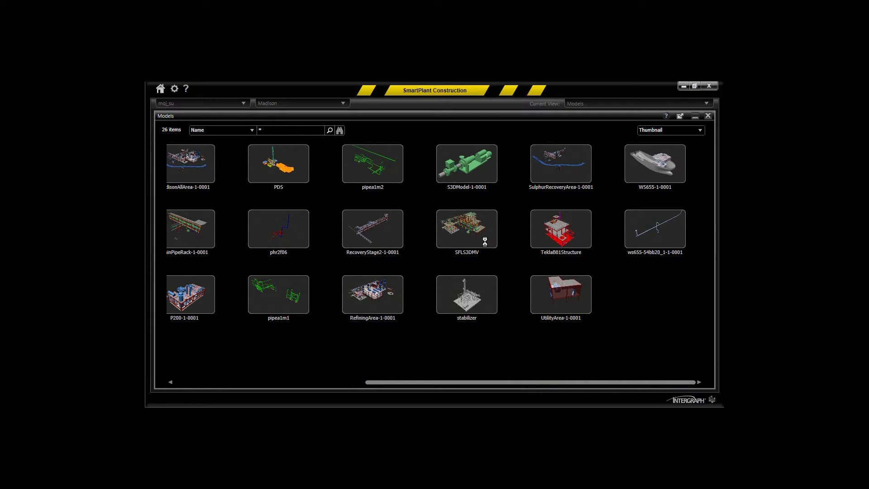
- Open SFLS3DMV, filter it to Piping, and pick a drawing's pipes using the ISO/Drawing rule
{"action": "double_click", "coordinate": [467, 228]}
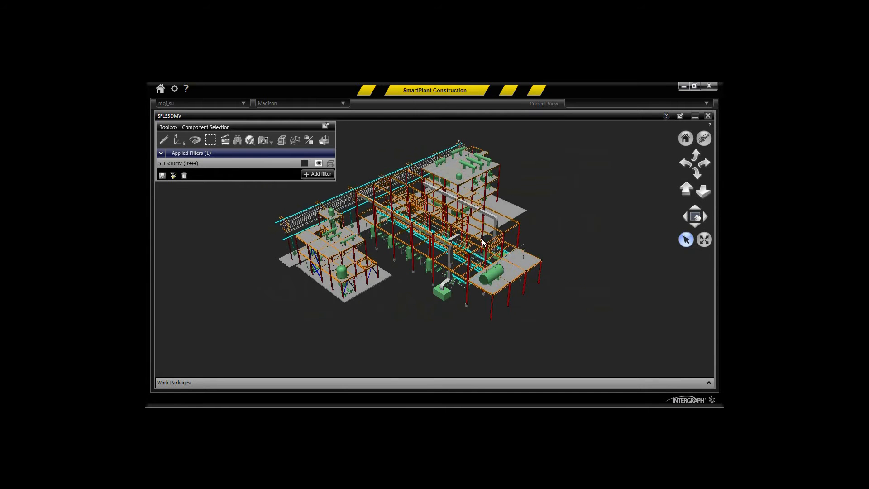
{"action": "left_click", "coordinate": [317, 173]}
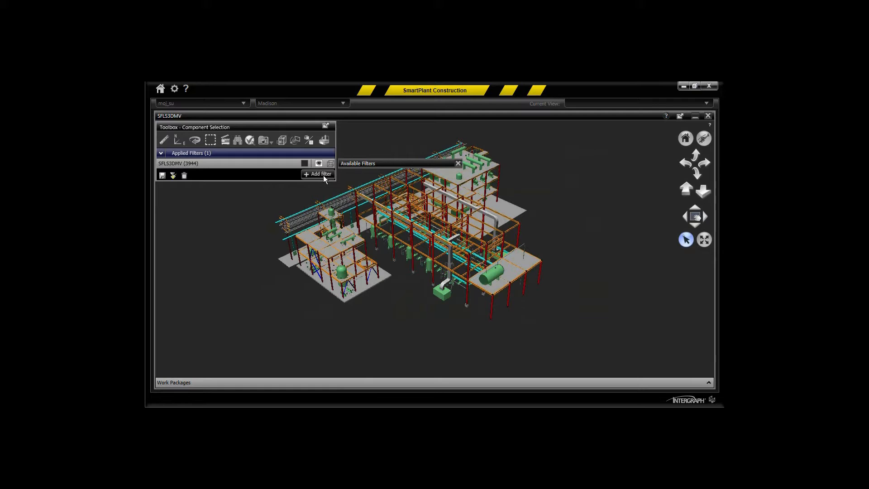
{"action": "left_click", "coordinate": [318, 173]}
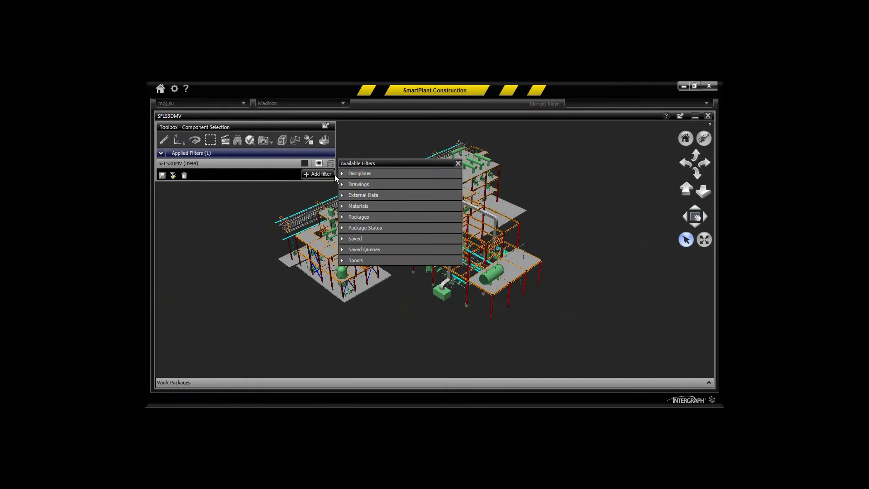
{"action": "left_click", "coordinate": [359, 173]}
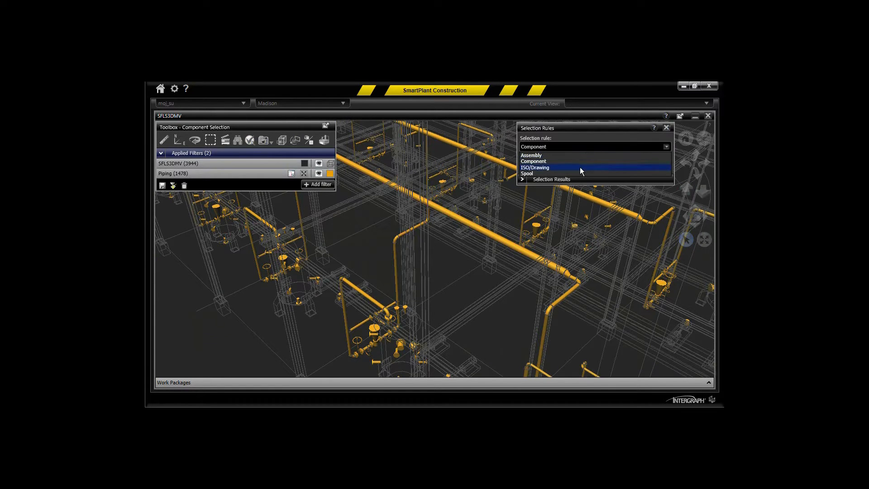
{"action": "left_click", "coordinate": [535, 168]}
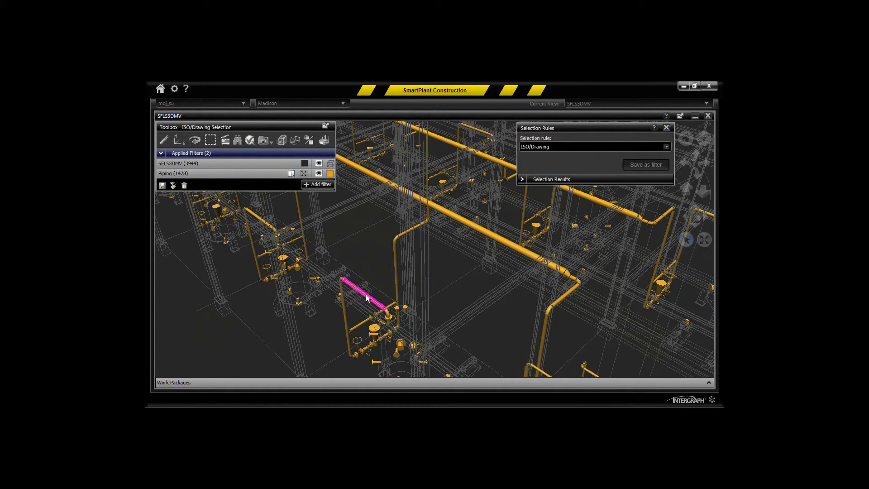
{"action": "left_click", "coordinate": [397, 282]}
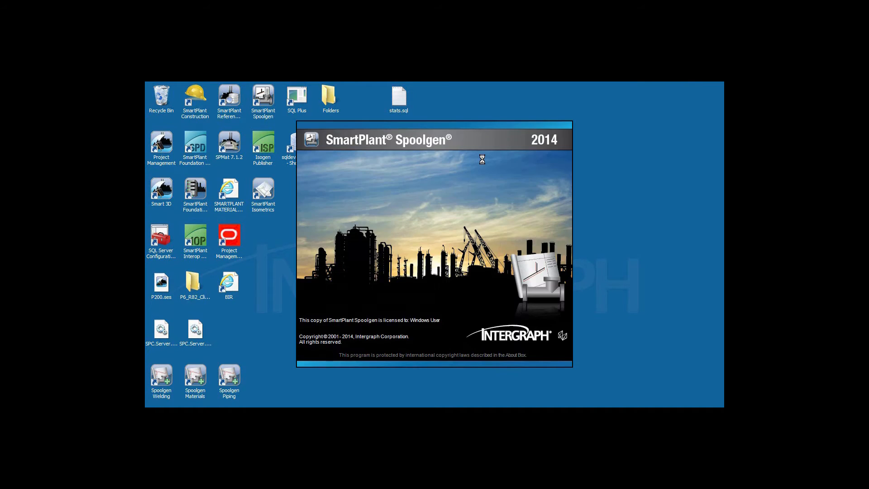
- Import the P-113MV-SP isometric file, check it out, and open sheet 1 of 2
{"action": "left_click", "coordinate": [181, 98]}
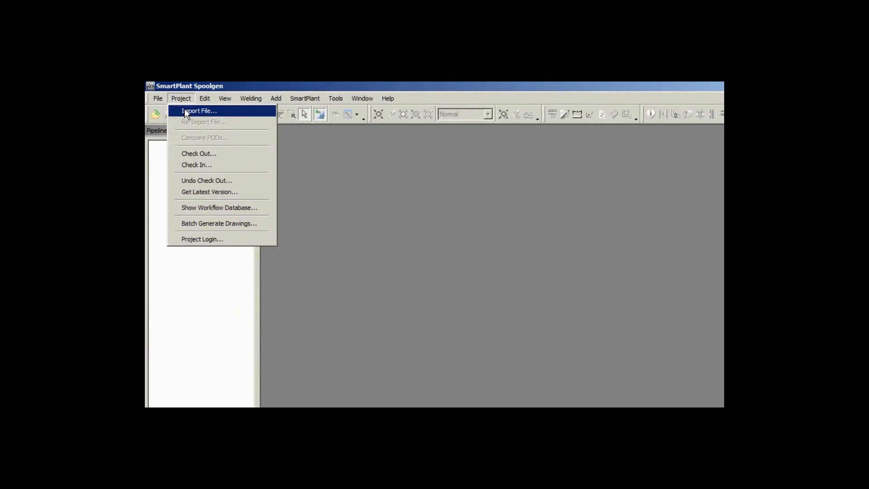
{"action": "left_click", "coordinate": [199, 111]}
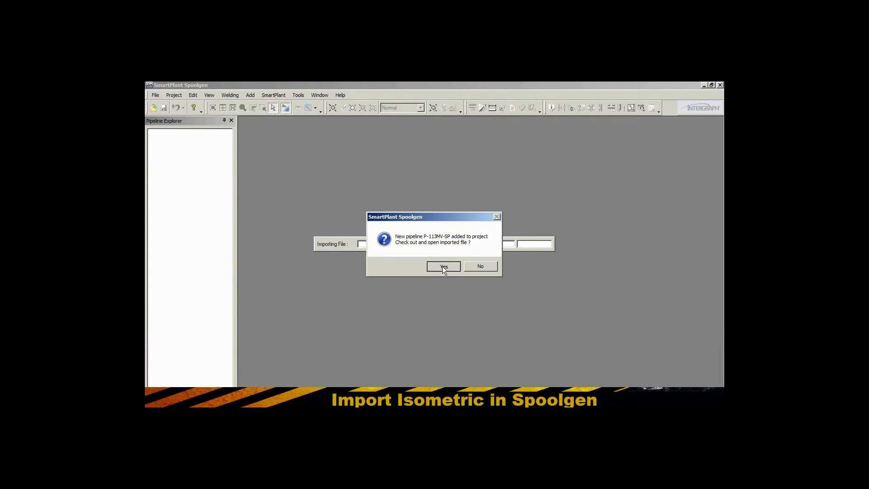
{"action": "left_click", "coordinate": [443, 266]}
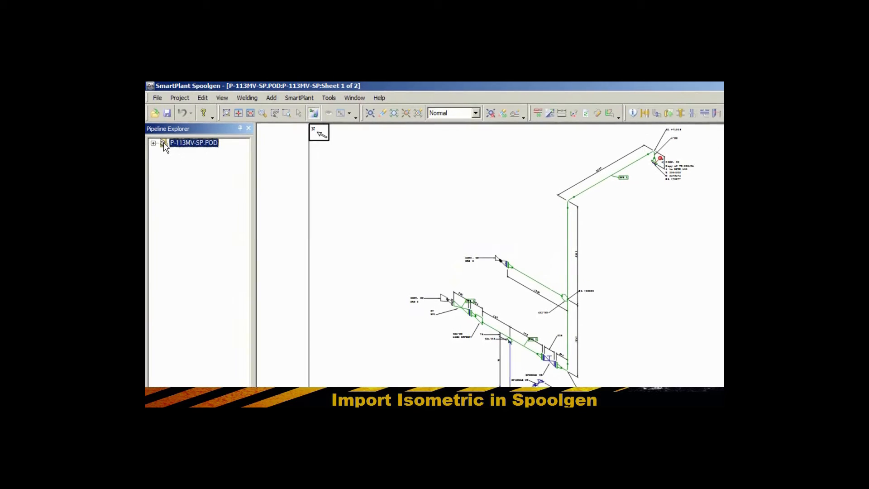
- Set the P-113MV-SP pipeline's spool prefix to 'P-113MV-SP-' in Pipeline Properties
{"action": "double_click", "coordinate": [194, 143]}
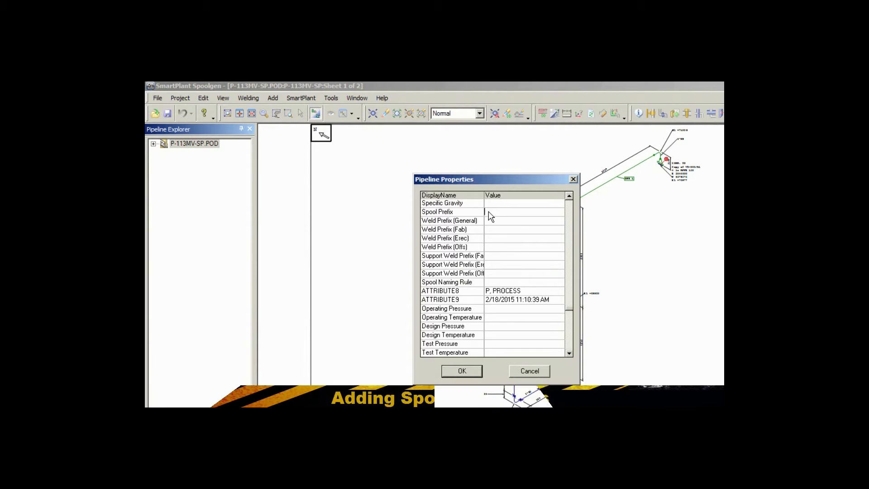
{"action": "type", "text": "P-113MV-SP-"}
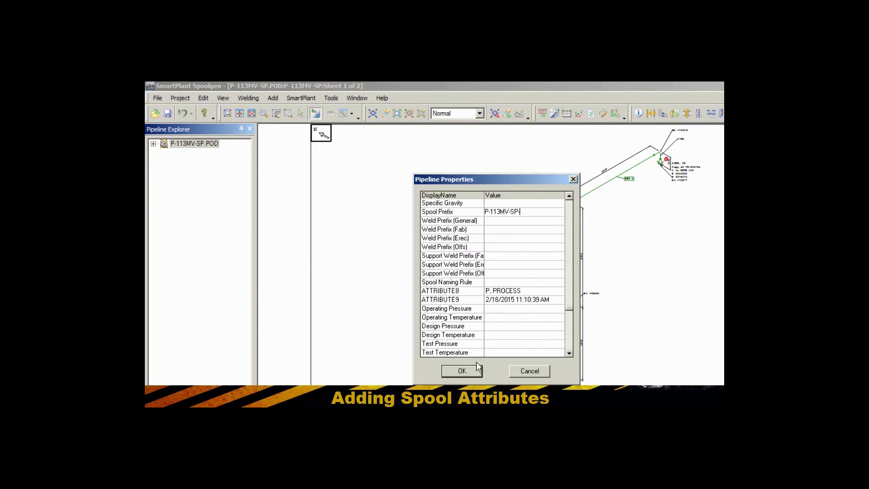
{"action": "left_click", "coordinate": [462, 371]}
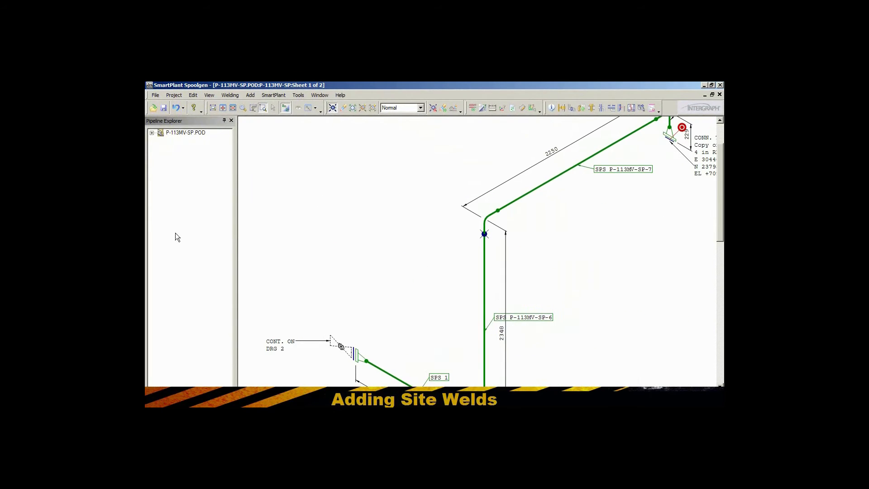
- Switch to sheet 2 and zoom all to show spools up to P-113MV-SP-9 with the branch weld
{"action": "left_click", "coordinate": [152, 132]}
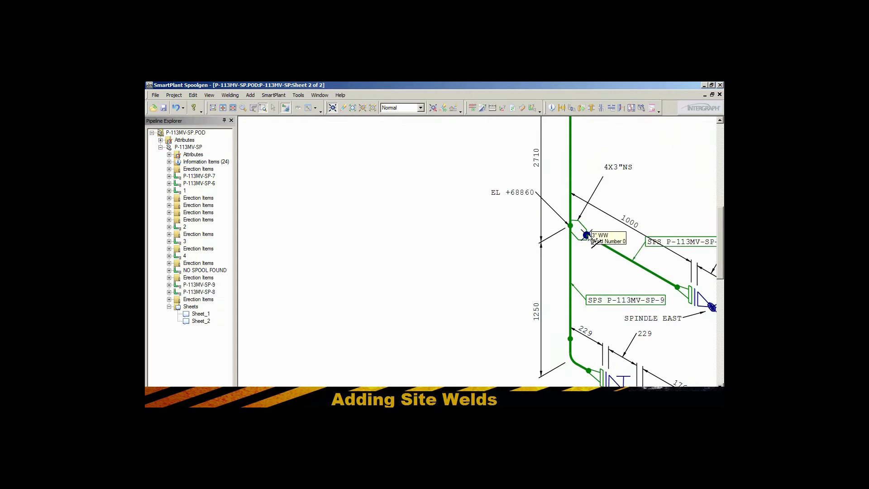
{"action": "scroll", "scroll_direction": "down", "scroll_amount": 3}
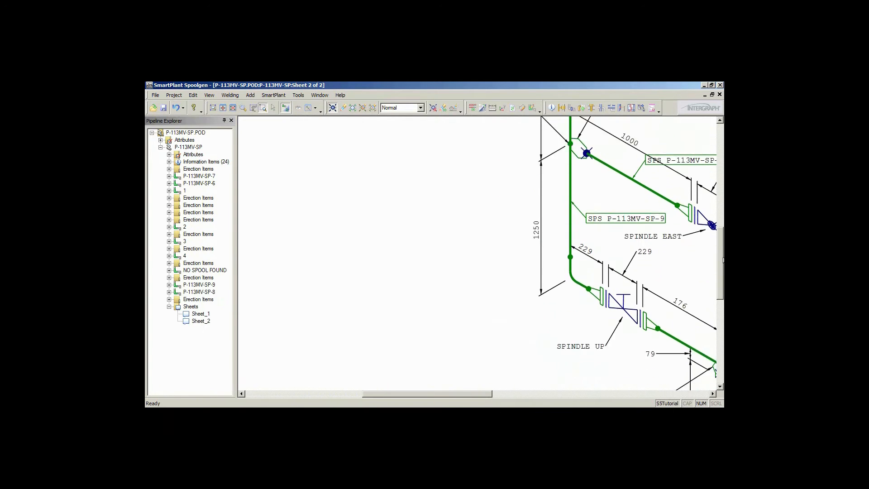
{"action": "left_click", "coordinate": [212, 108]}
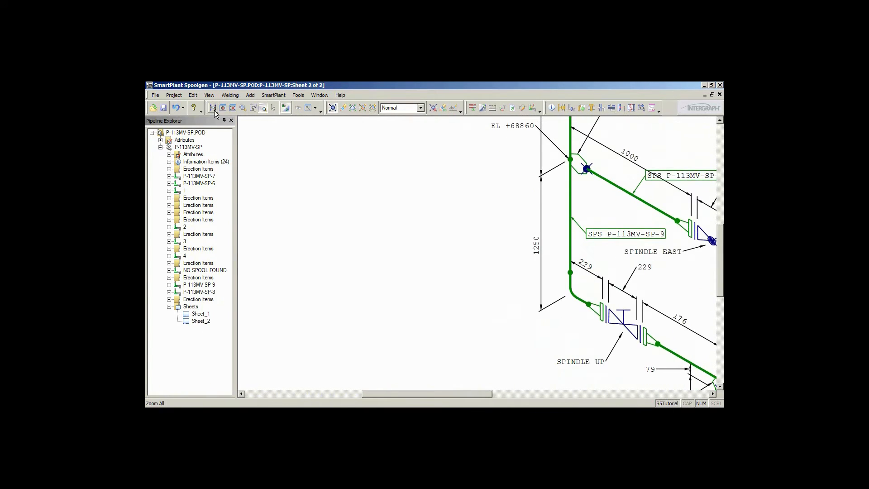
{"action": "left_click", "coordinate": [212, 108]}
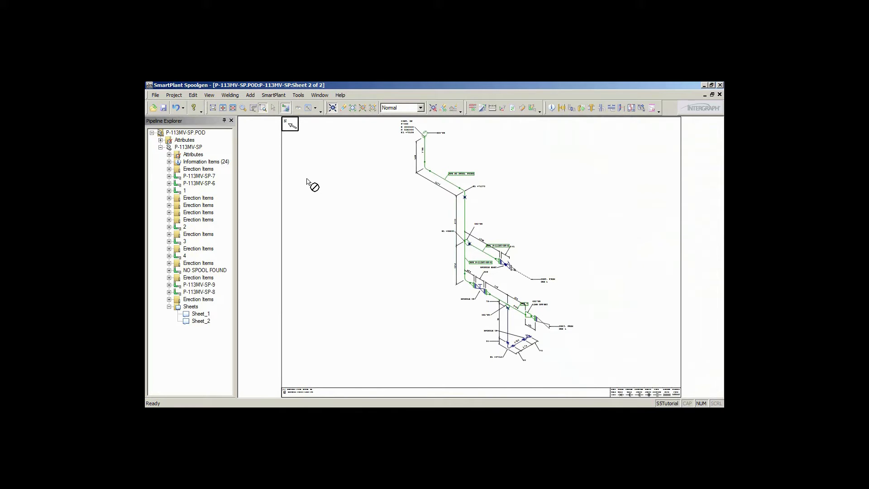
{"action": "left_click", "coordinate": [298, 94]}
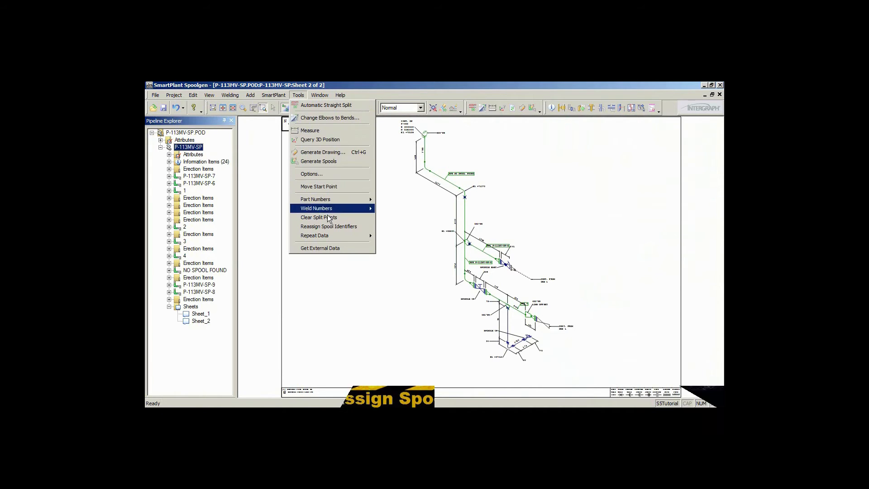
- Generate drawing P-113MV-SP.IGR with Spool style and MM units, then view it in SmartSketch
{"action": "left_click", "coordinate": [328, 226]}
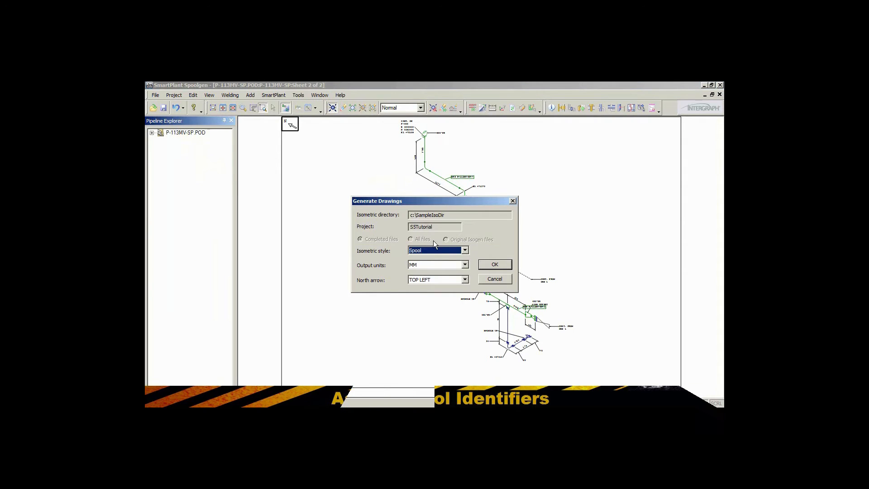
{"action": "left_click", "coordinate": [494, 264]}
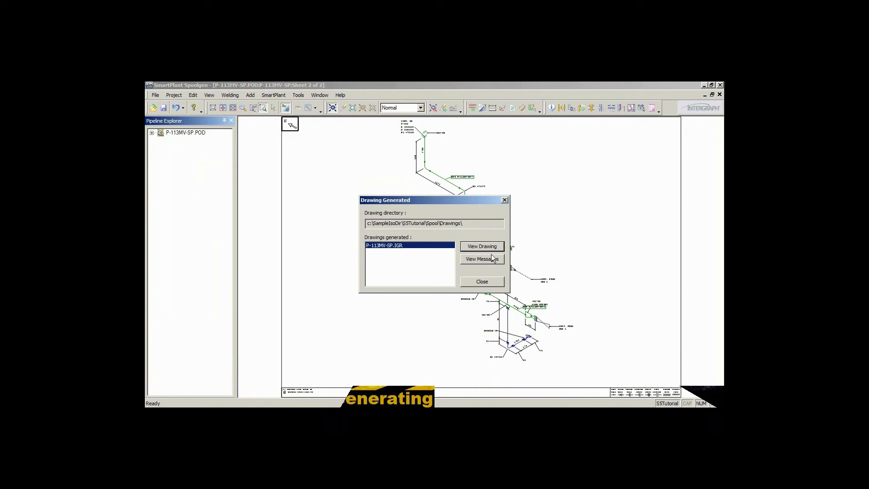
{"action": "left_click", "coordinate": [482, 246]}
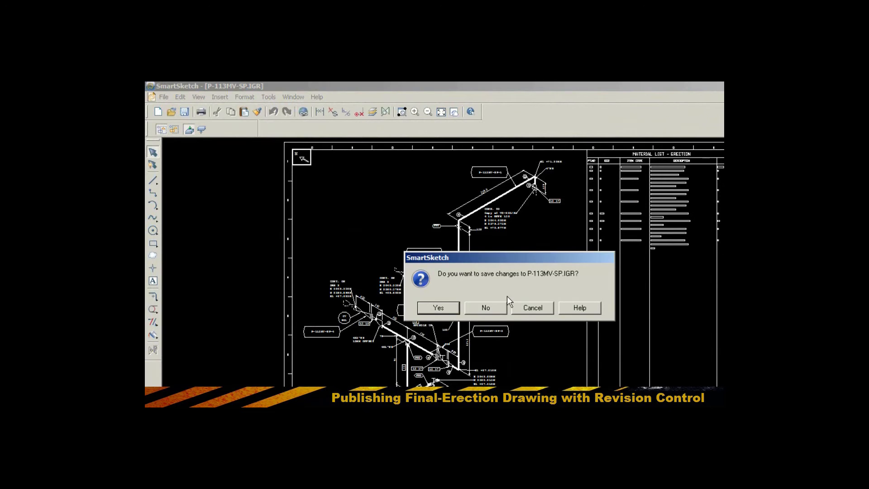
- Close the drawing without saving and start publishing P-113MV-SP, agreeing to revise first
{"action": "left_click", "coordinate": [437, 308]}
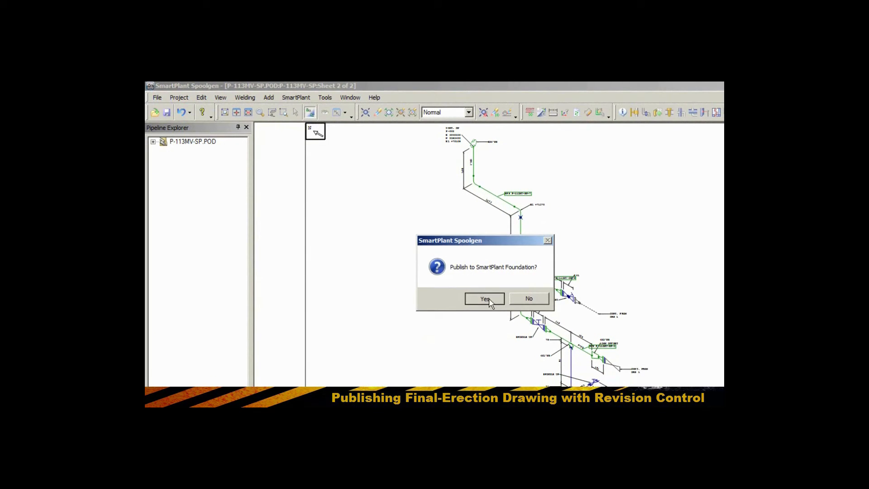
{"action": "left_click", "coordinate": [484, 299]}
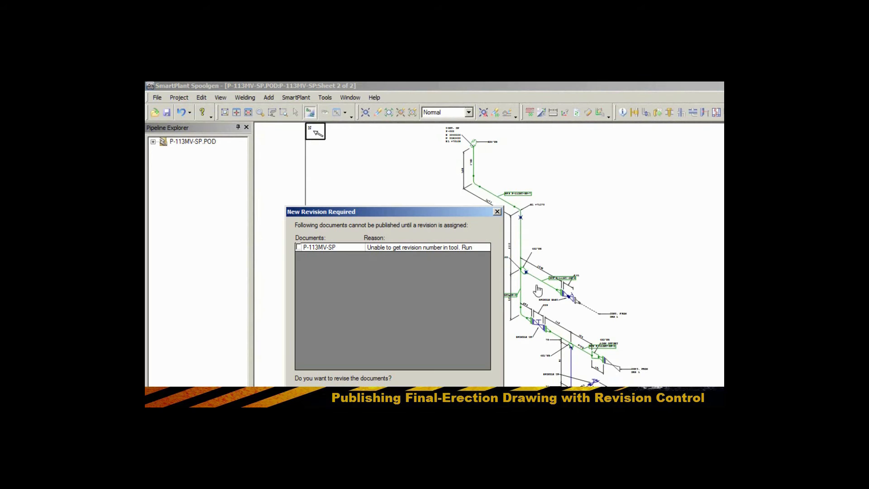
{"action": "left_click", "coordinate": [299, 247]}
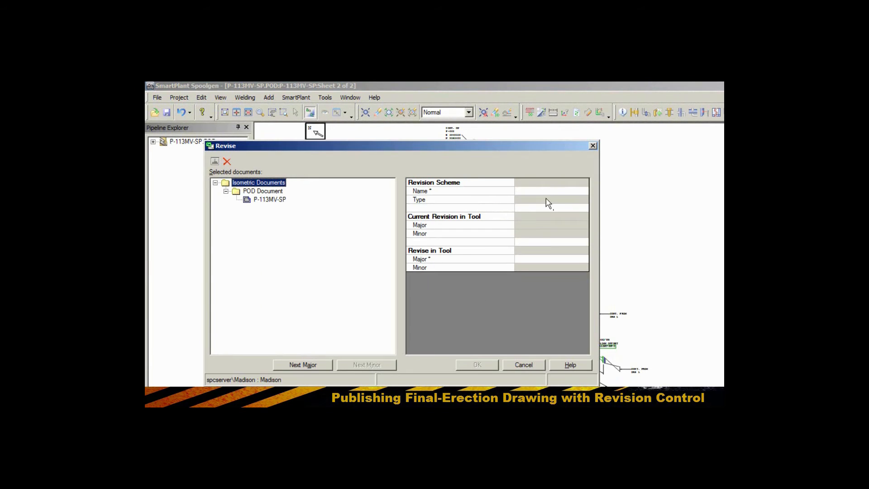
- Revise P-113MV-SP to next major revision 01A and publish it successfully
{"action": "left_click", "coordinate": [302, 365]}
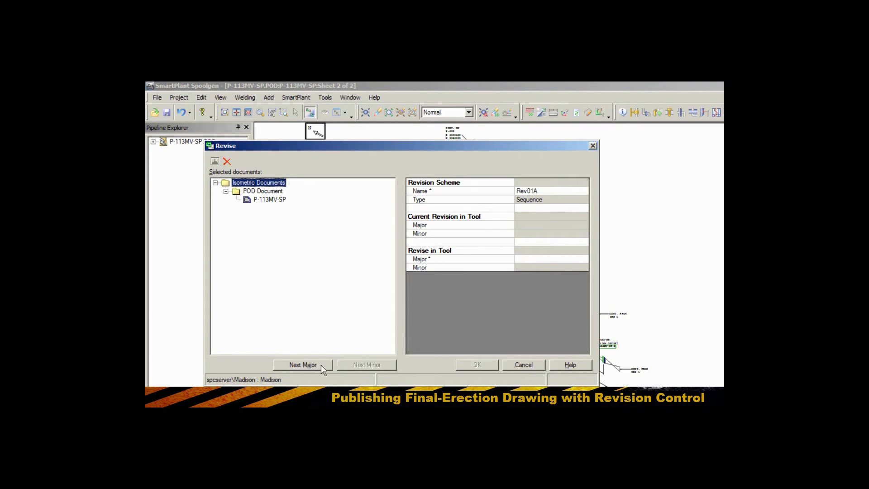
{"action": "left_click", "coordinate": [303, 365]}
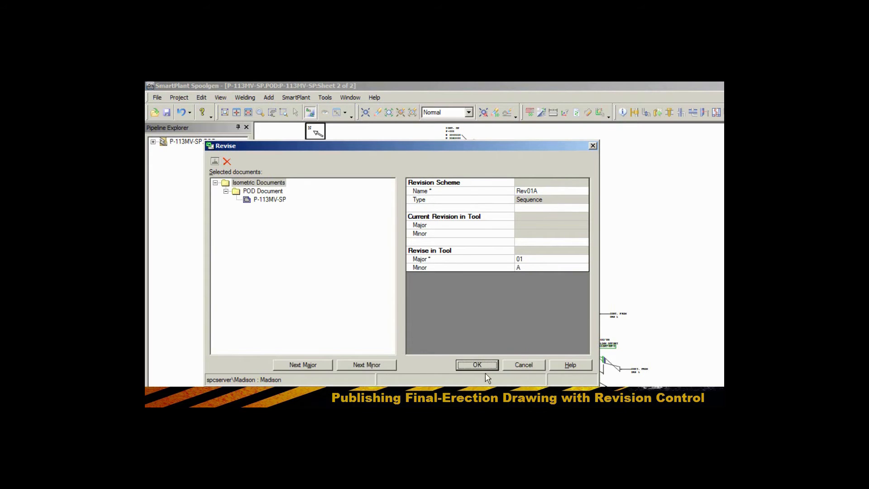
{"action": "left_click", "coordinate": [477, 365]}
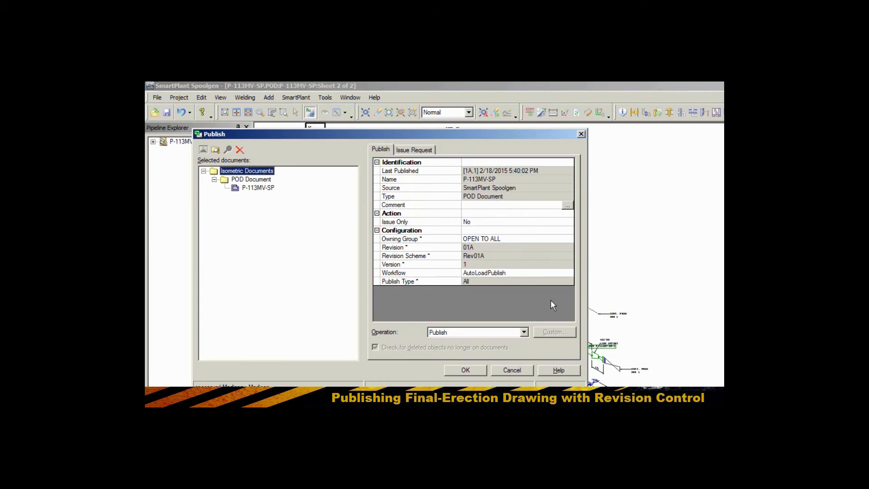
{"action": "mouse_move", "coordinate": [467, 376]}
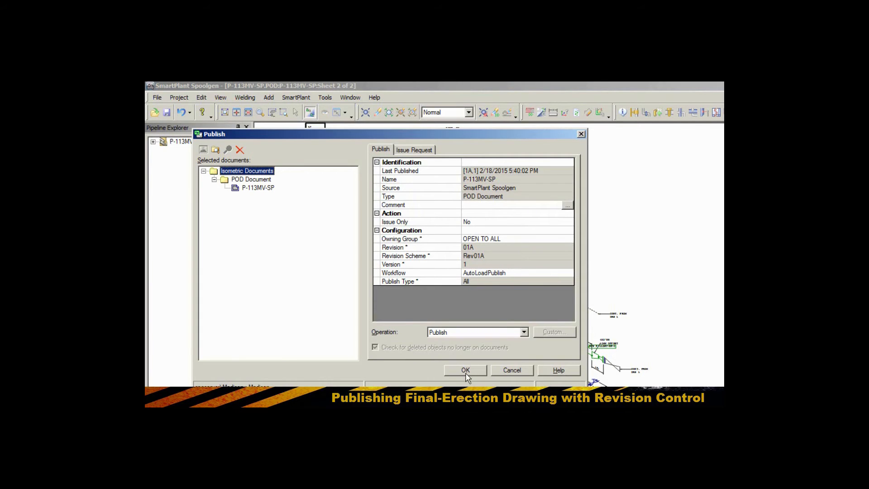
{"action": "left_click", "coordinate": [465, 371]}
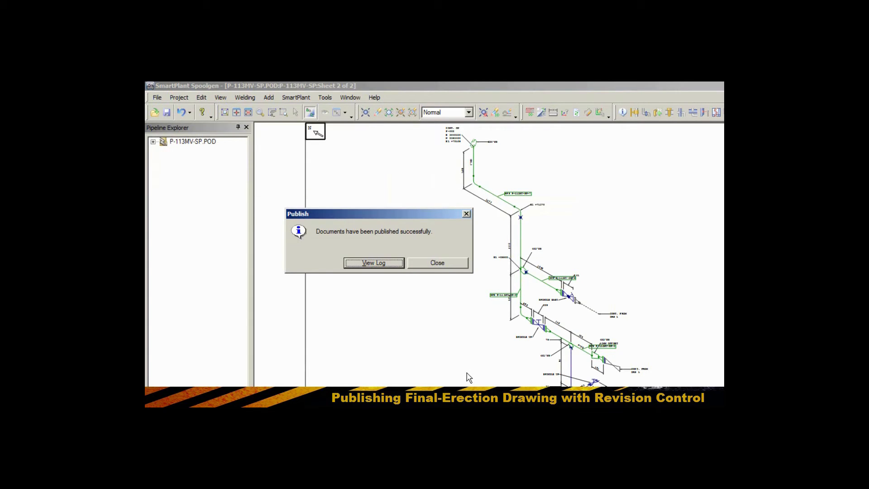
{"action": "left_click", "coordinate": [438, 263]}
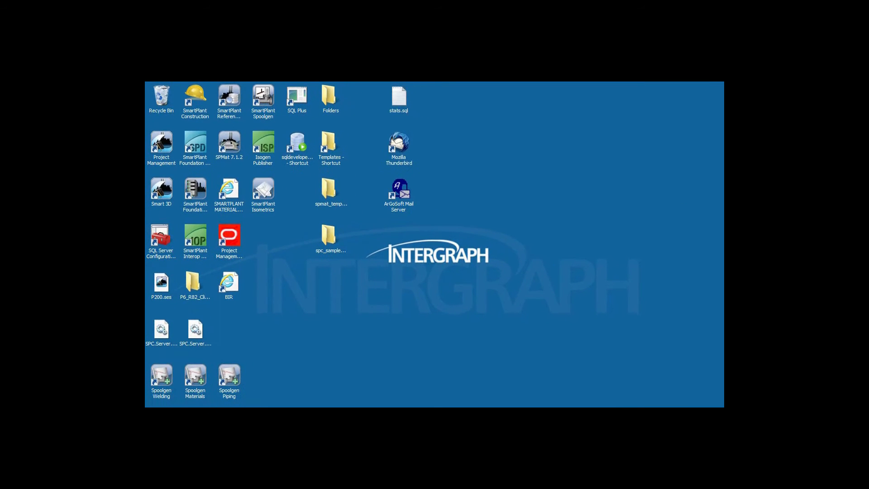
- Schedule retrieval of drawing P-113MV-SP Rev 01A in SmartPlant Construction and close the retrieval window
{"action": "double_click", "coordinate": [195, 96]}
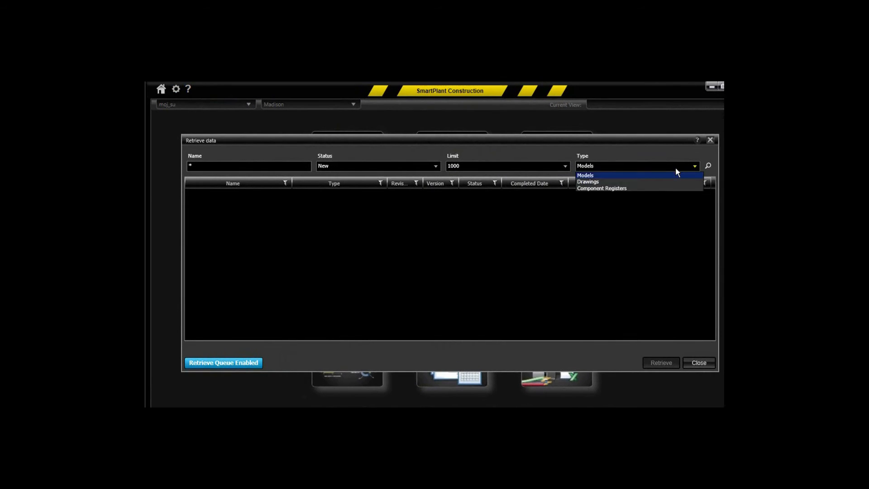
{"action": "left_click", "coordinate": [588, 181]}
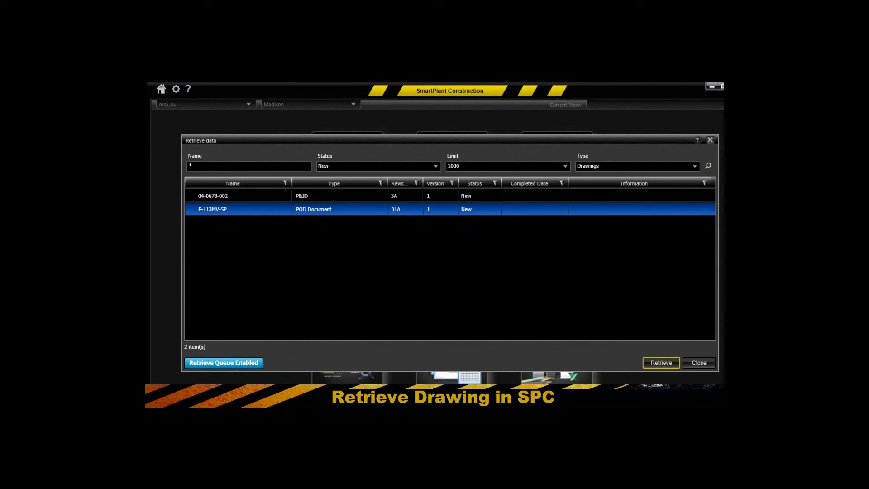
{"action": "left_click", "coordinate": [660, 362]}
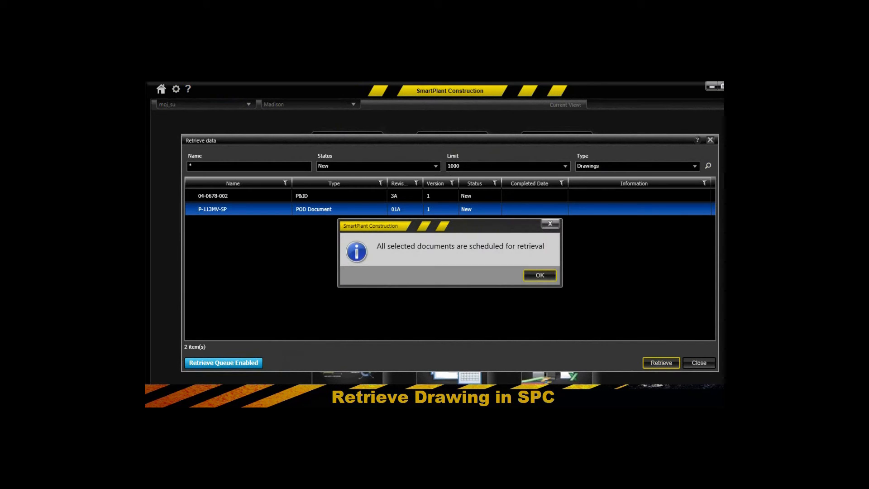
{"action": "left_click", "coordinate": [539, 276]}
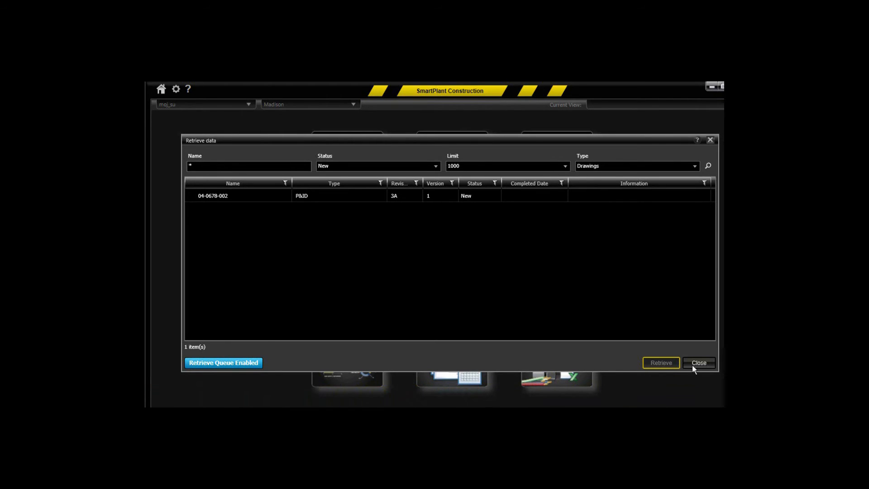
{"action": "left_click", "coordinate": [699, 363]}
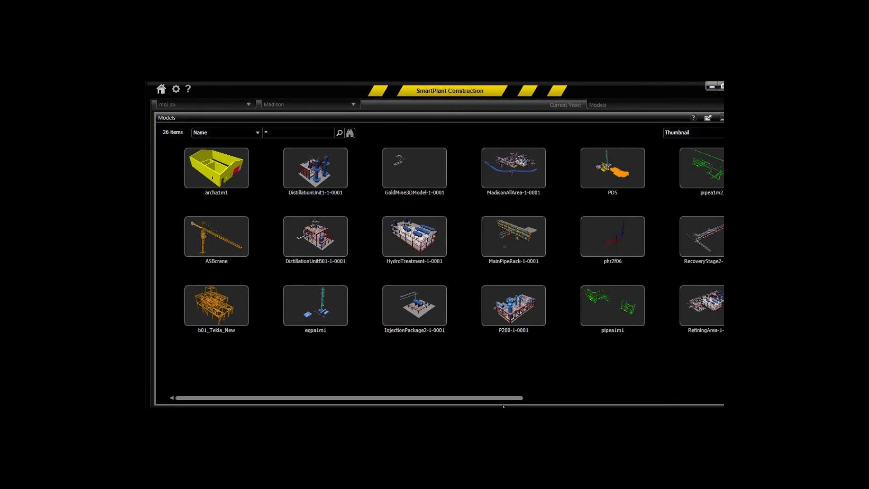
- Reopen SFLS3DMV filtered to Disciplines > Piping and move the view in among the pipes
{"action": "scroll", "scroll_direction": "right", "scroll_amount": 3}
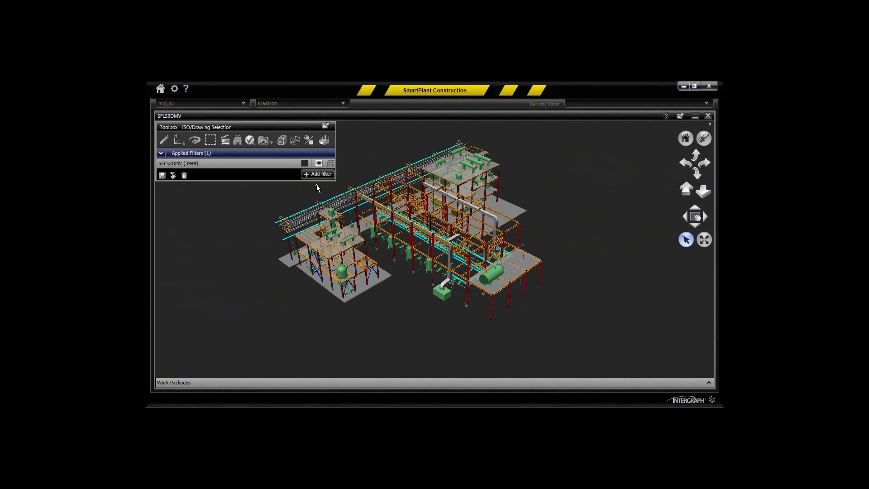
{"action": "left_click", "coordinate": [318, 173]}
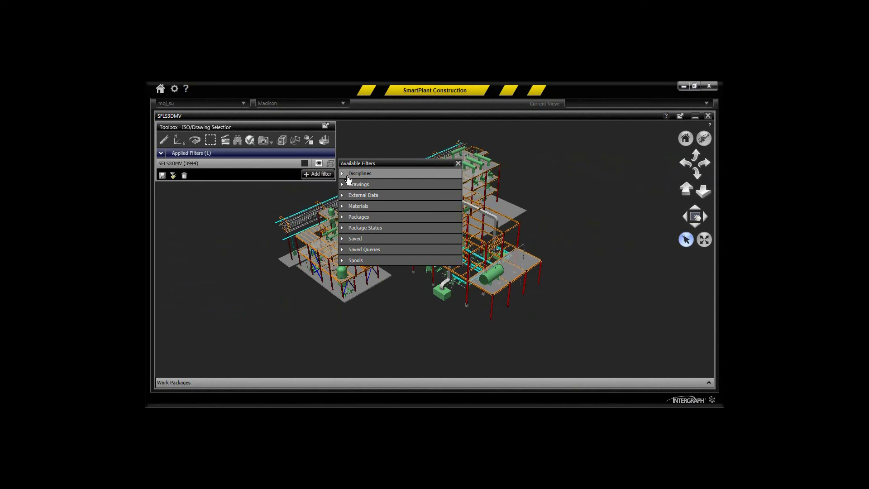
{"action": "left_click", "coordinate": [359, 173]}
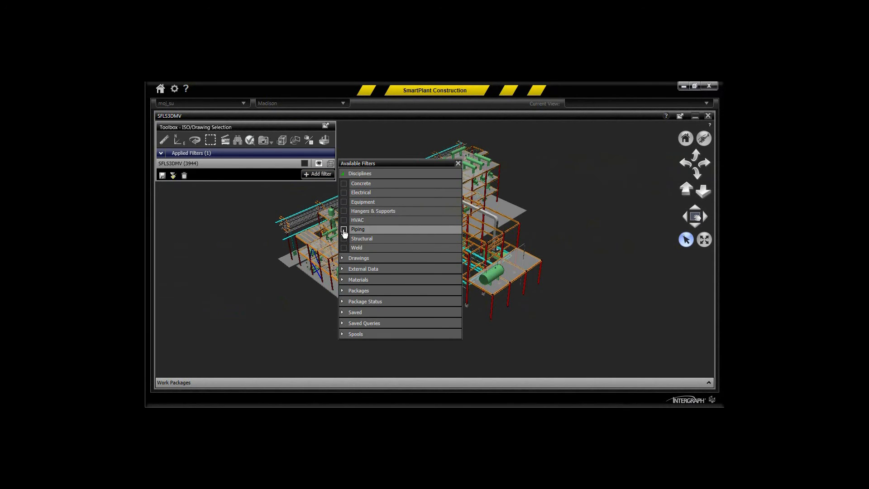
{"action": "left_click", "coordinate": [344, 229]}
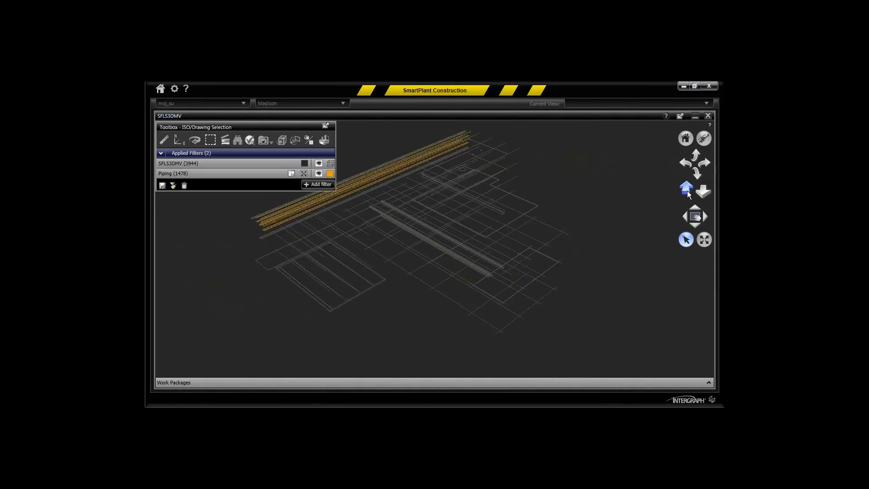
{"action": "left_click", "coordinate": [686, 187]}
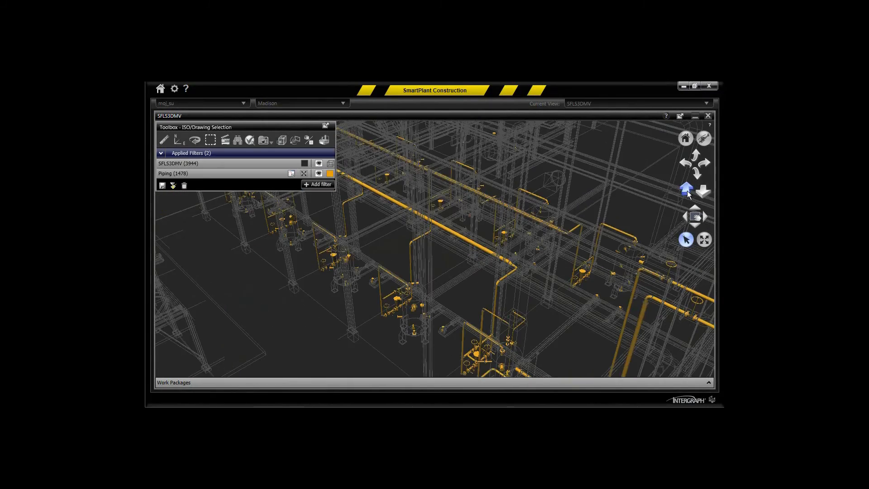
{"action": "left_click", "coordinate": [686, 188]}
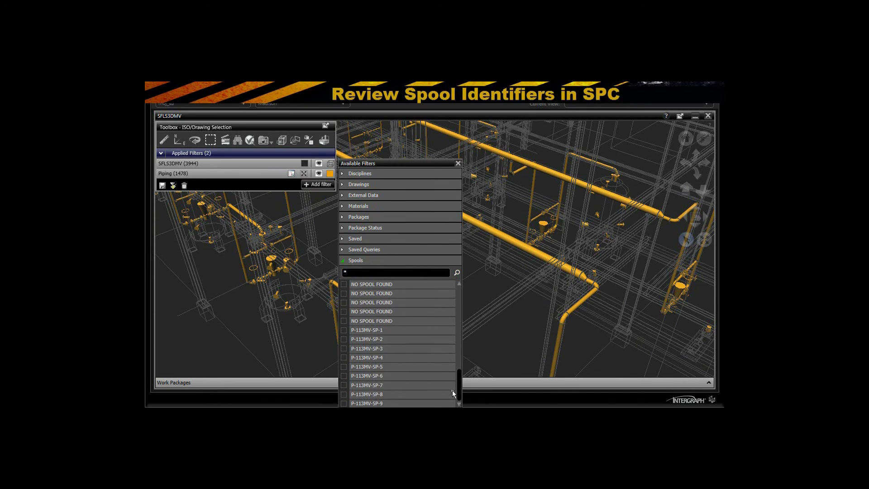
- Apply spool filters P-113MV-SP-1 to -9 and review spool P-113MV-SP-2's components
{"action": "left_click", "coordinate": [343, 339]}
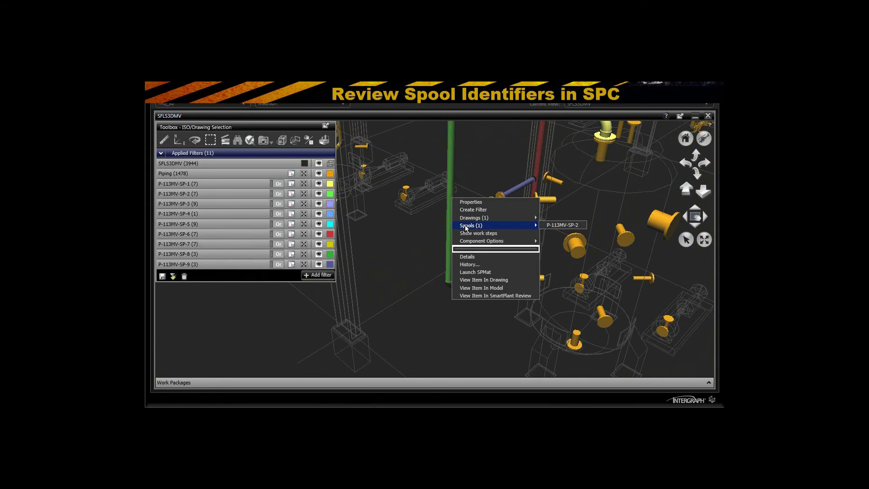
{"action": "left_click", "coordinate": [563, 224]}
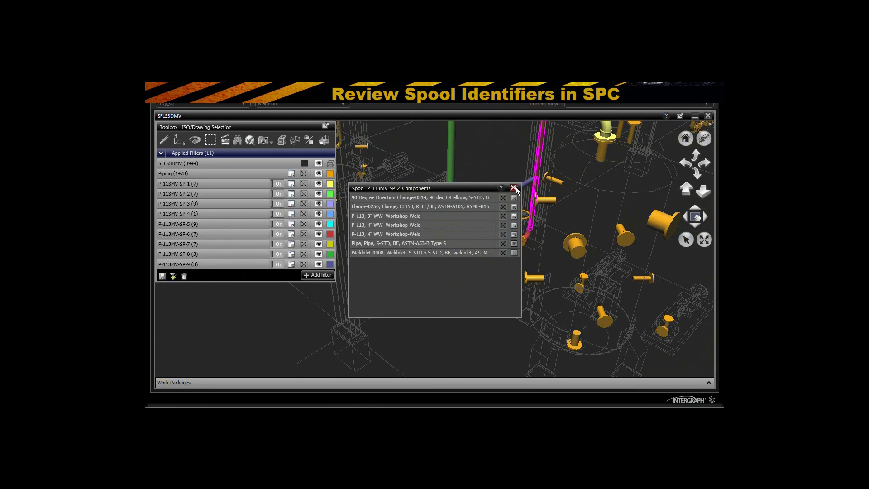
{"action": "left_click", "coordinate": [513, 188]}
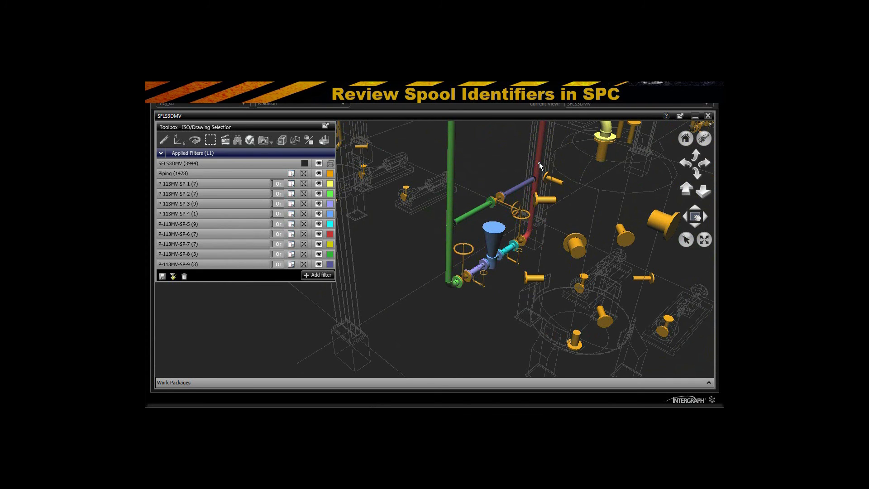
{"action": "right_click", "coordinate": [540, 166]}
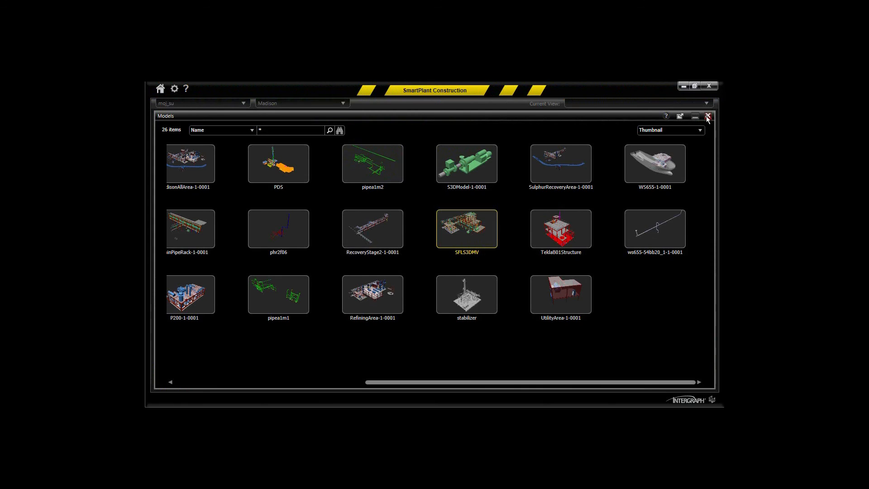
- Leave Models, open Drawings, and search names for *113MV* to find P-113MV revision 01A
{"action": "left_click", "coordinate": [708, 116]}
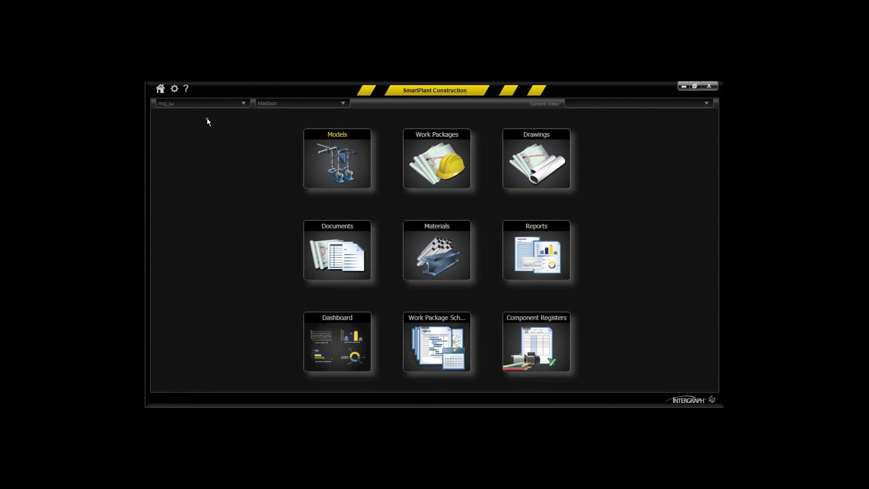
{"action": "left_click", "coordinate": [535, 160]}
{"action": "type", "text": "*113BV*"}
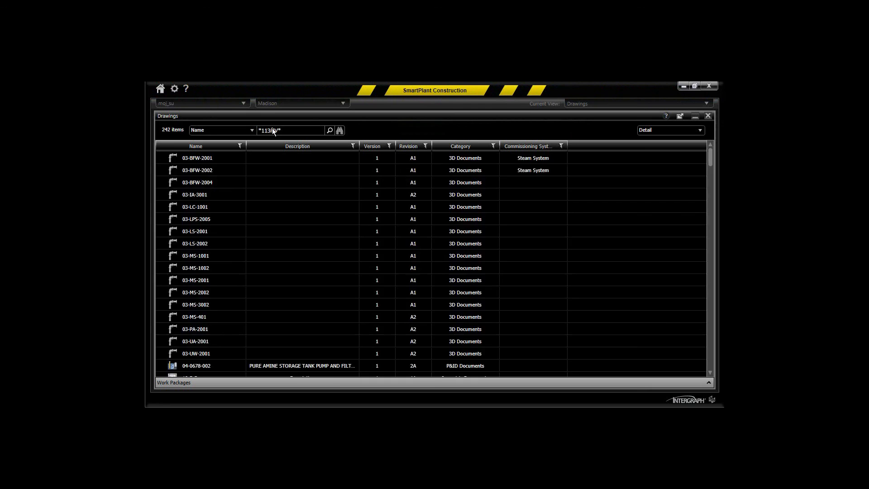
{"action": "left_click", "coordinate": [329, 130]}
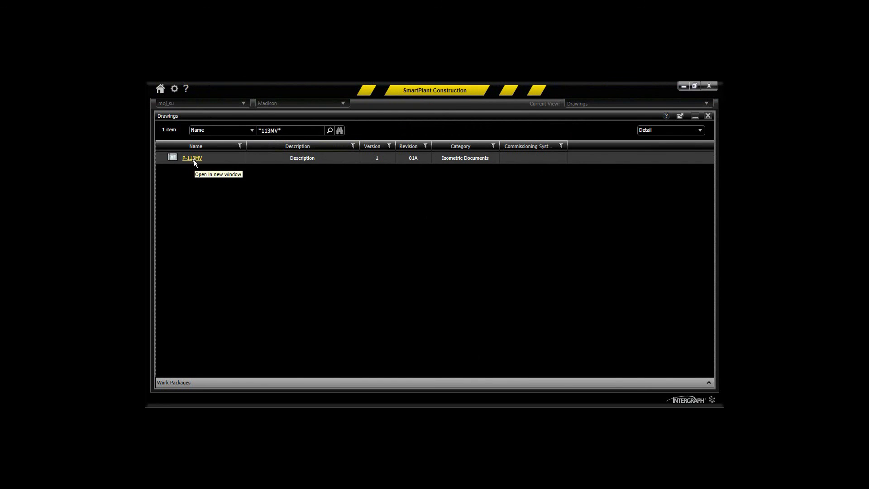